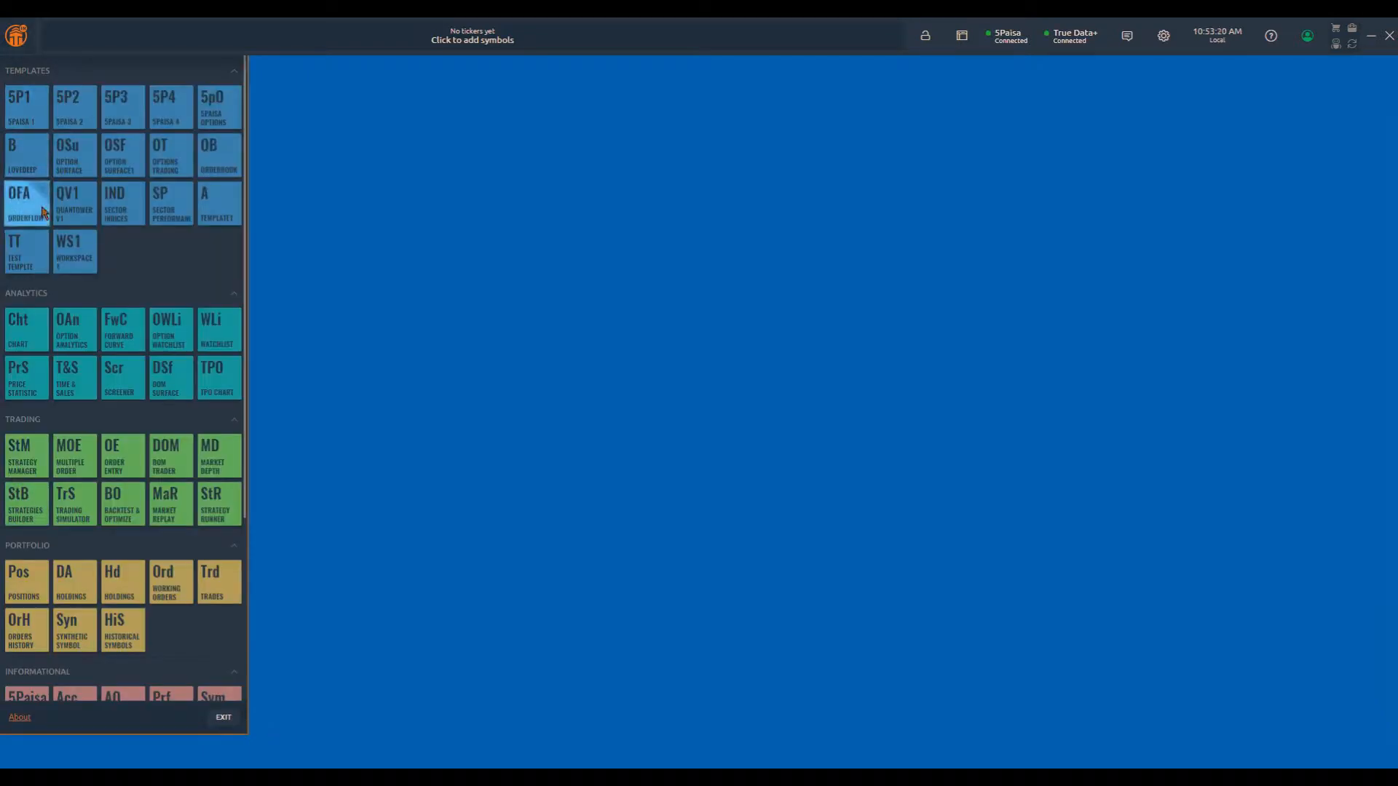
Scroll the control panel's panel library toward the Chart tile
scroll(down, 3)
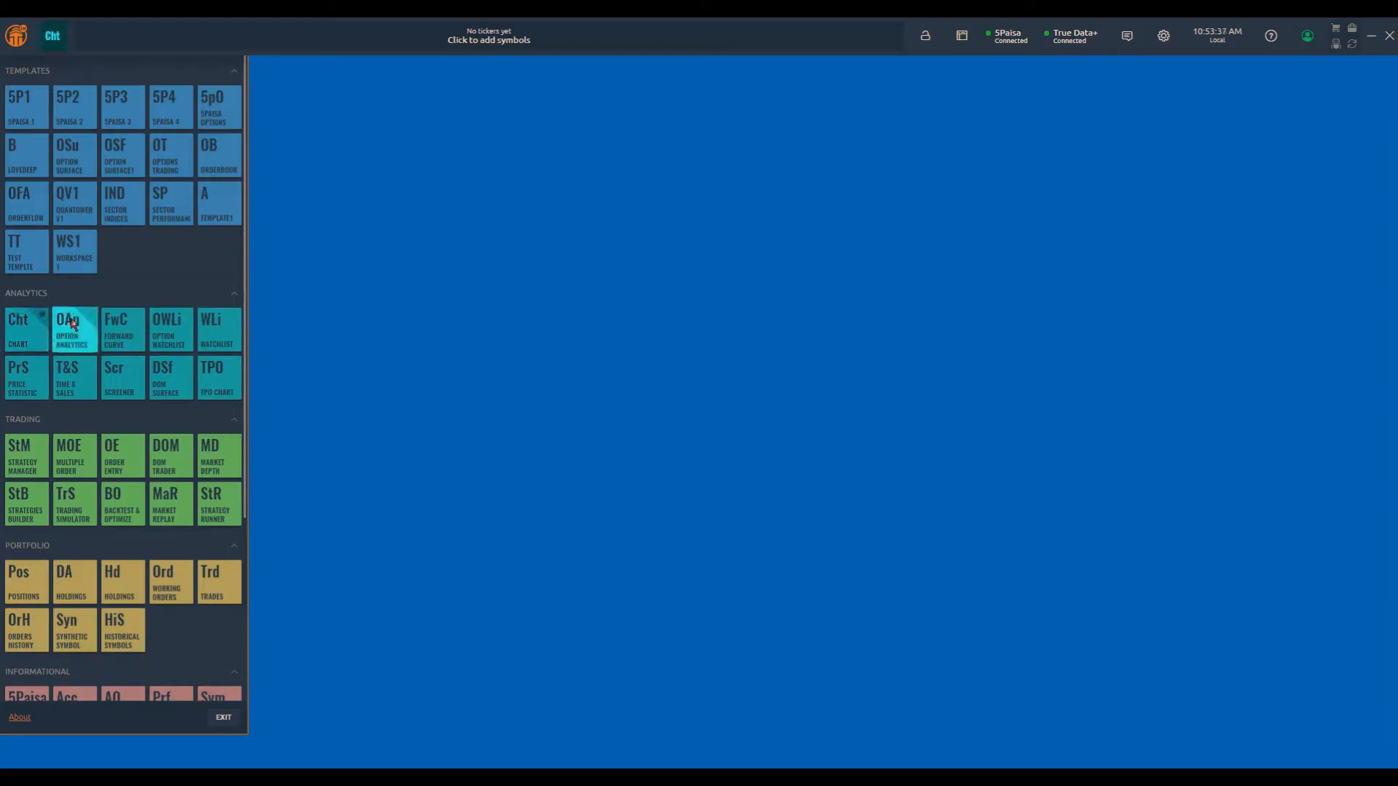
Pin Option Analytics and Order Book as favourites, then open the ticker tape editor
click(74, 329)
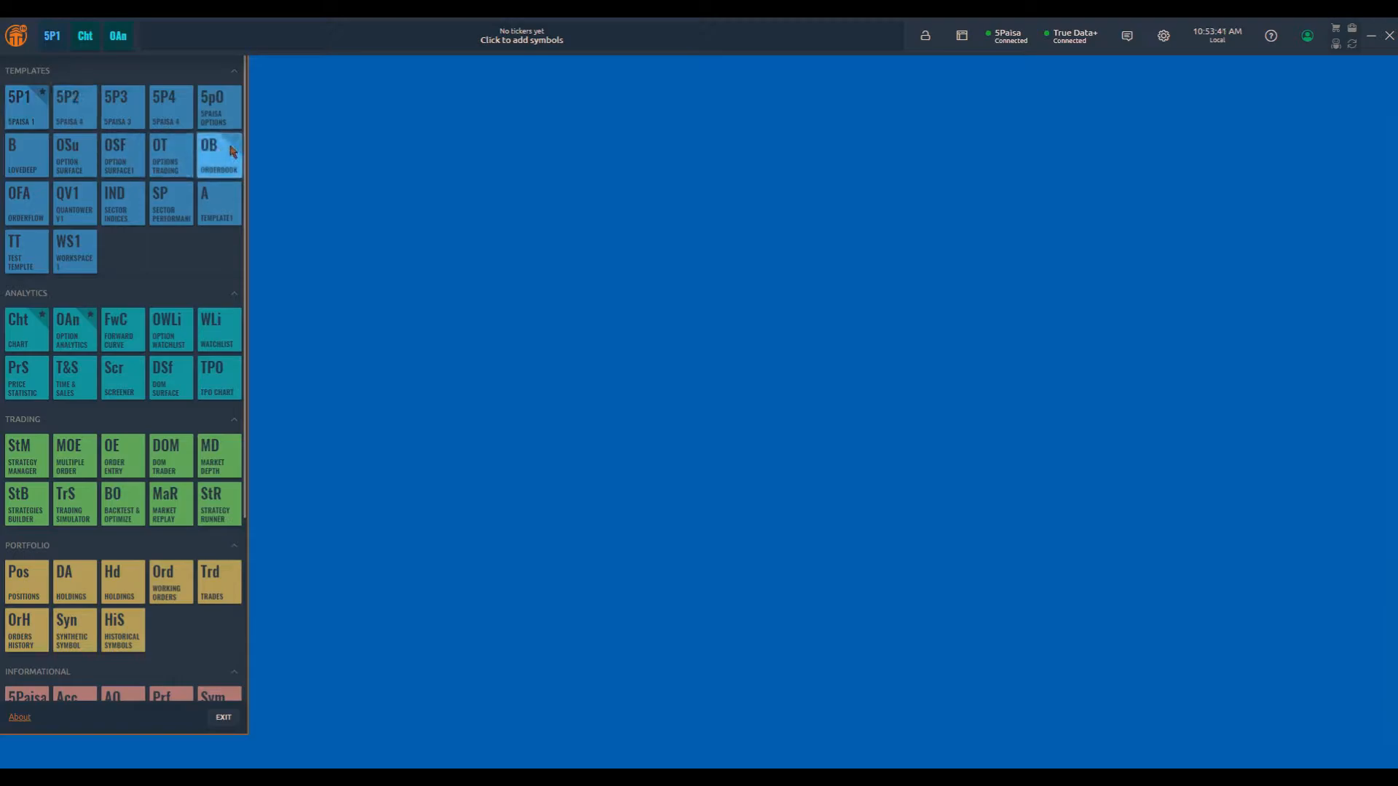
click(218, 155)
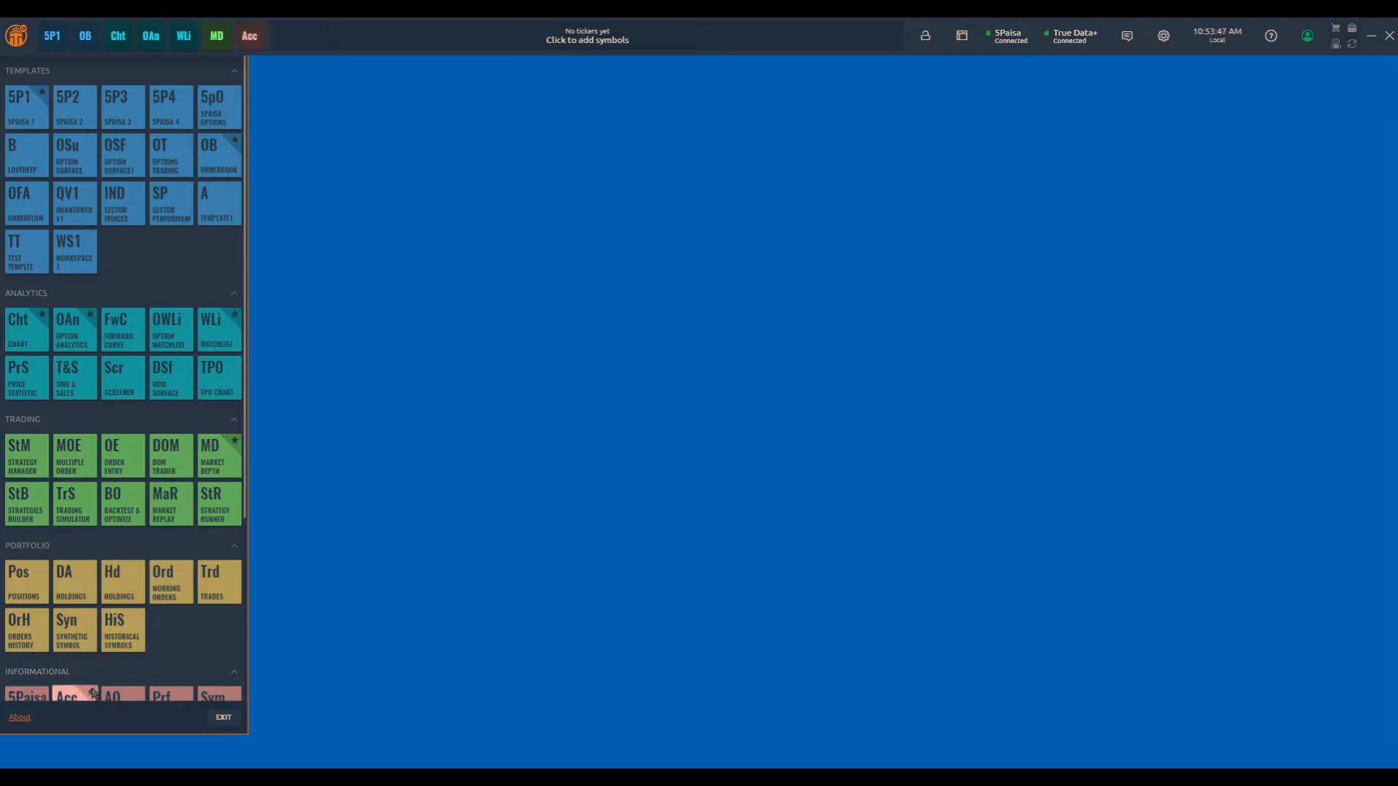
click(51, 36)
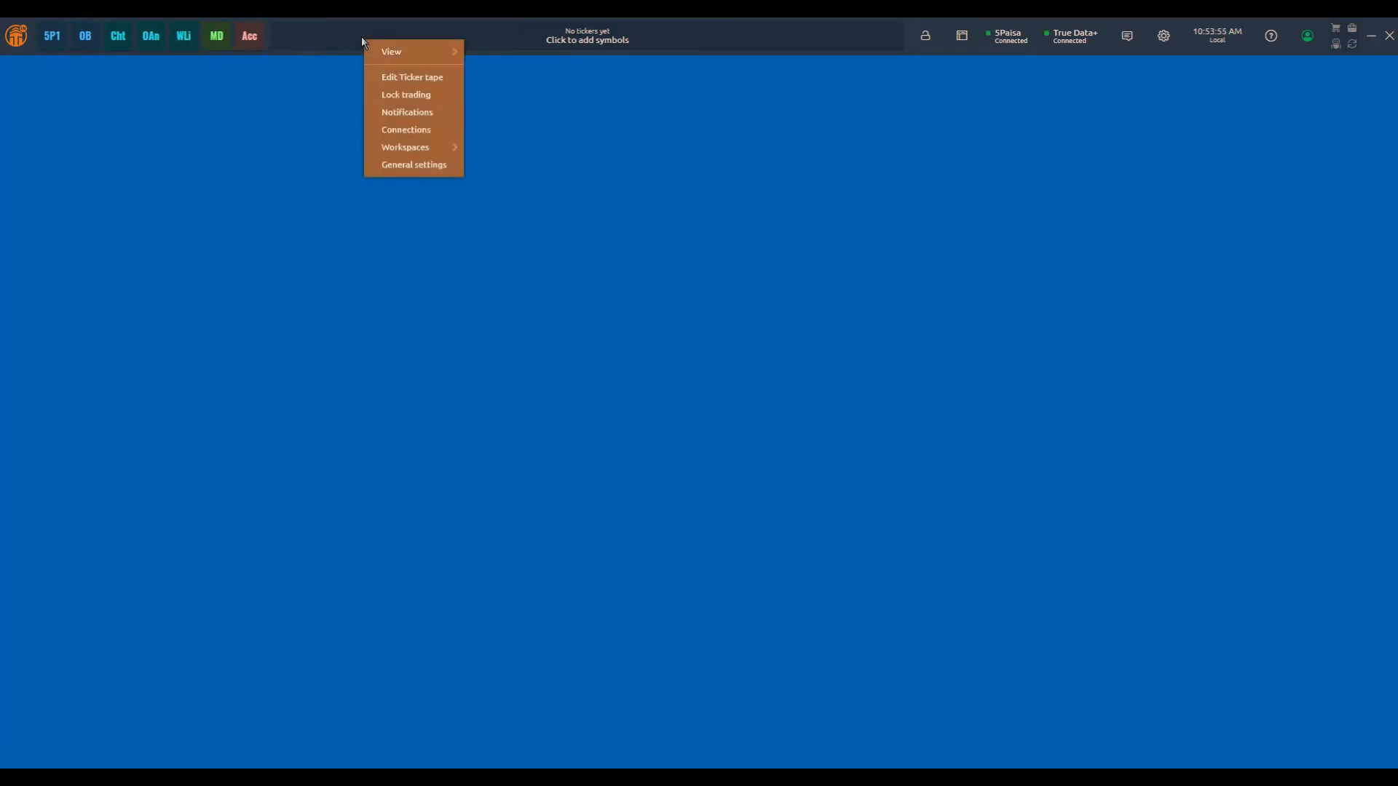
mouse_move(390, 51)
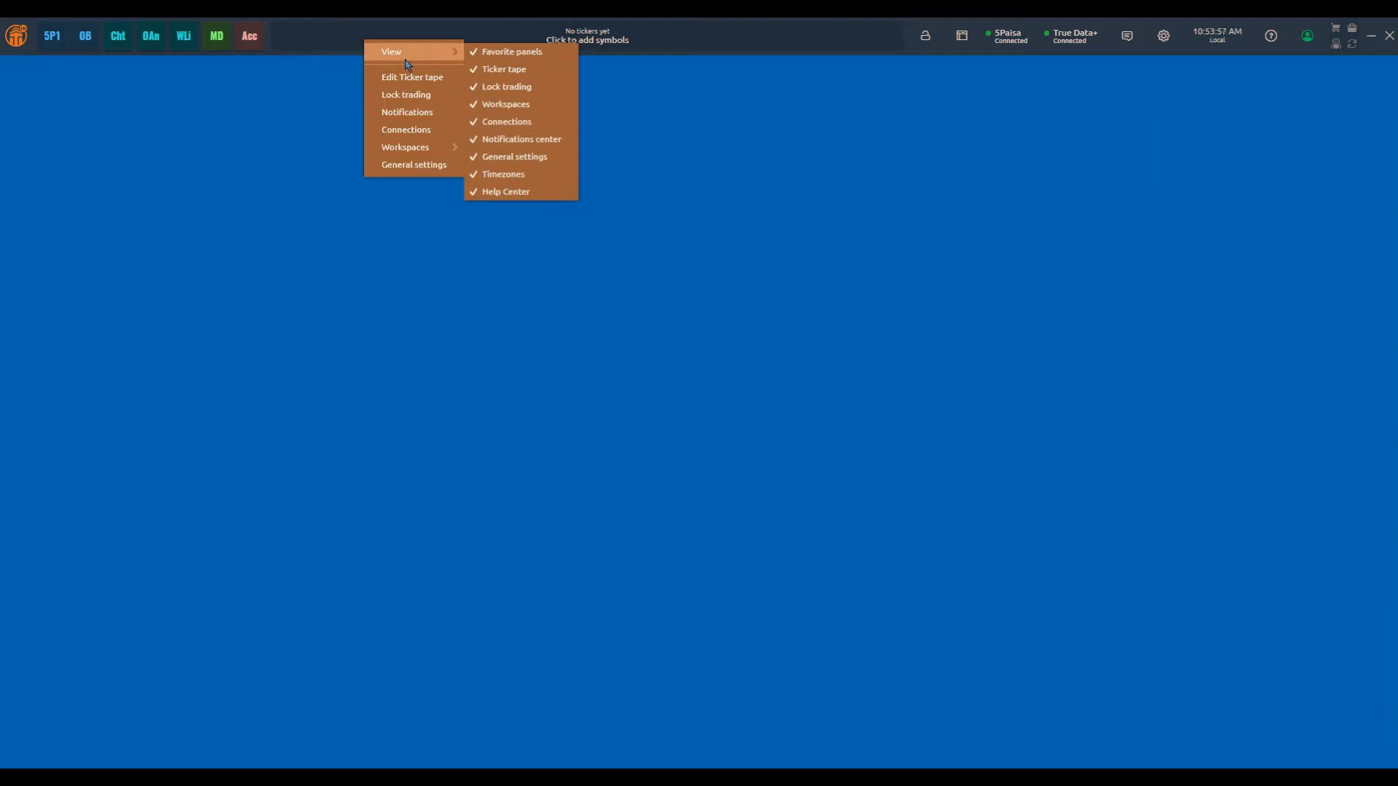
click(413, 77)
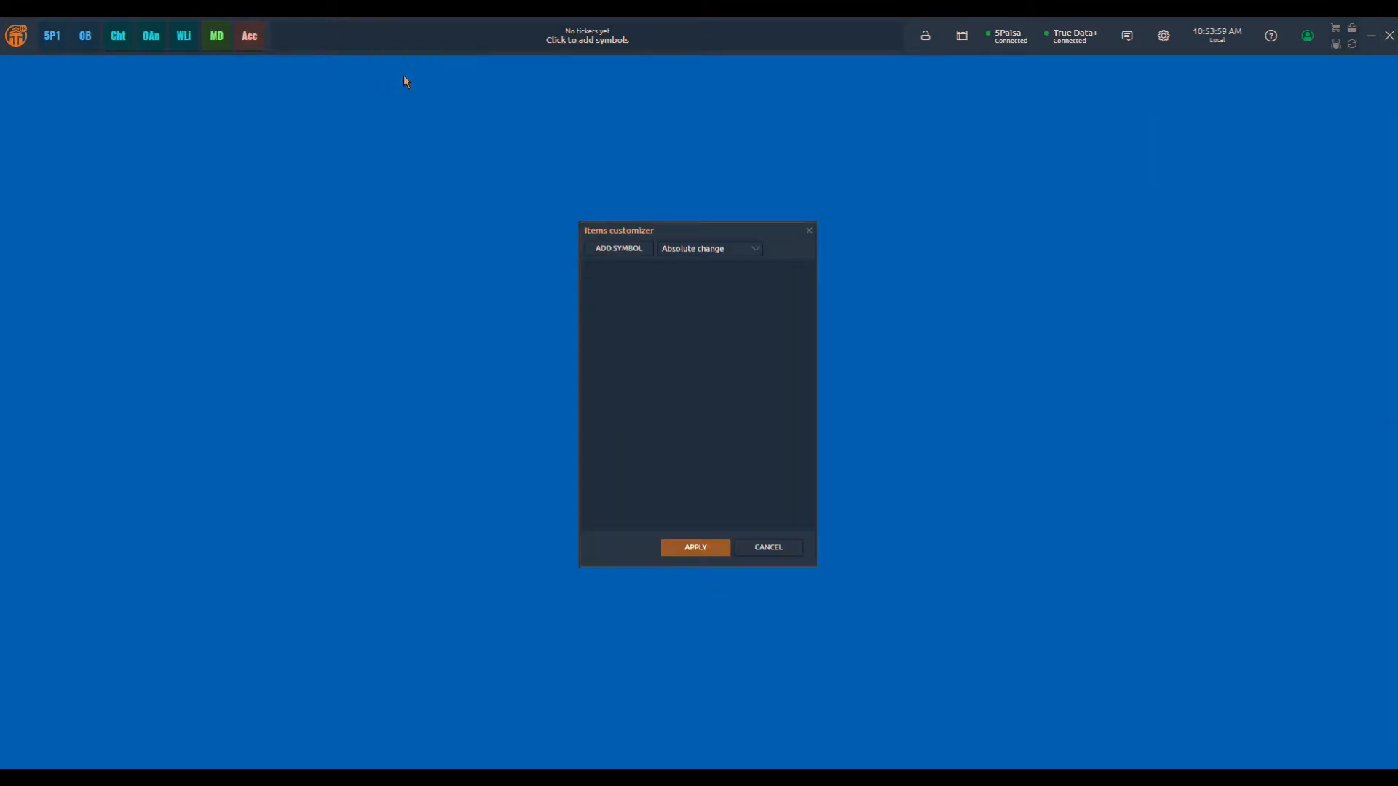
Add NIFTY and BANKNIFTY to the ticker tape, keeping the absolute change display
click(617, 248)
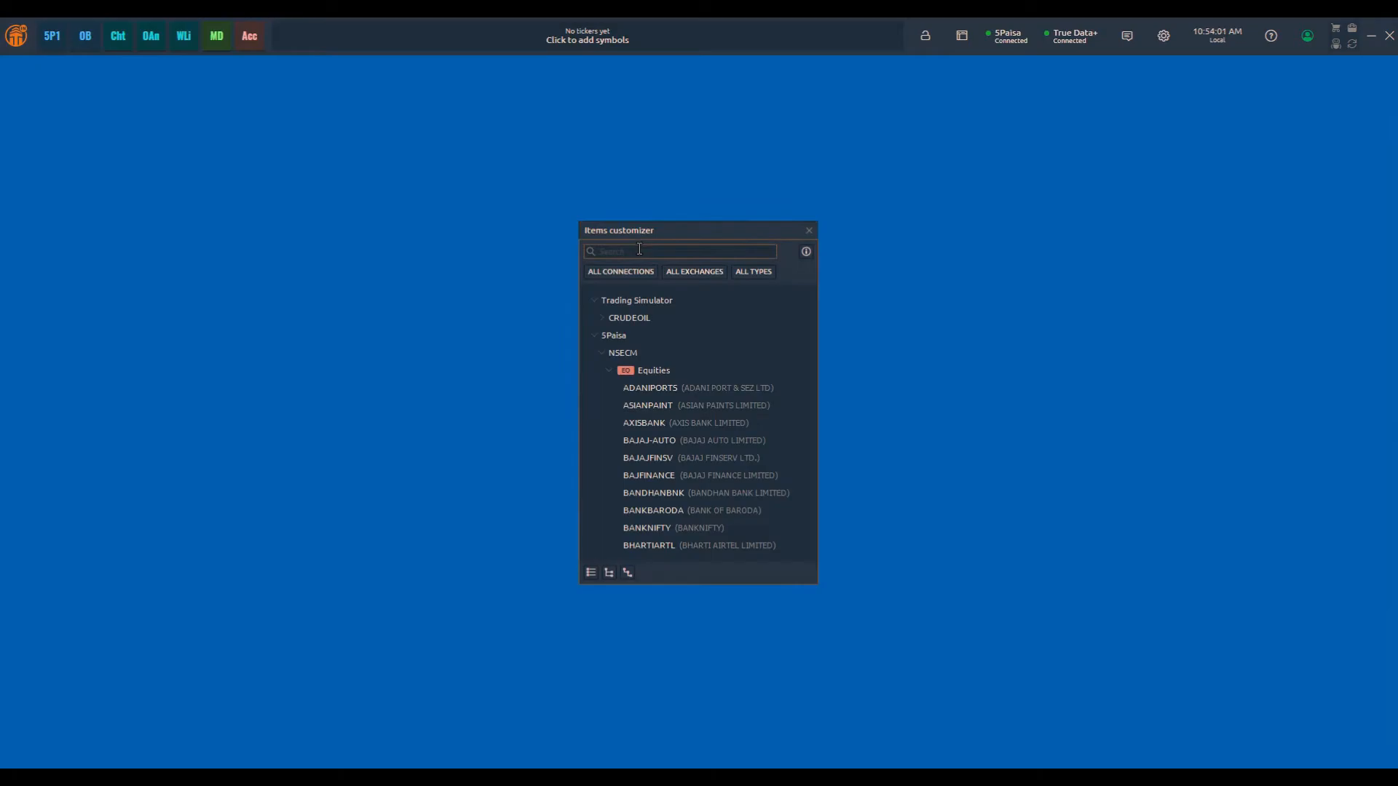
text(nifty)
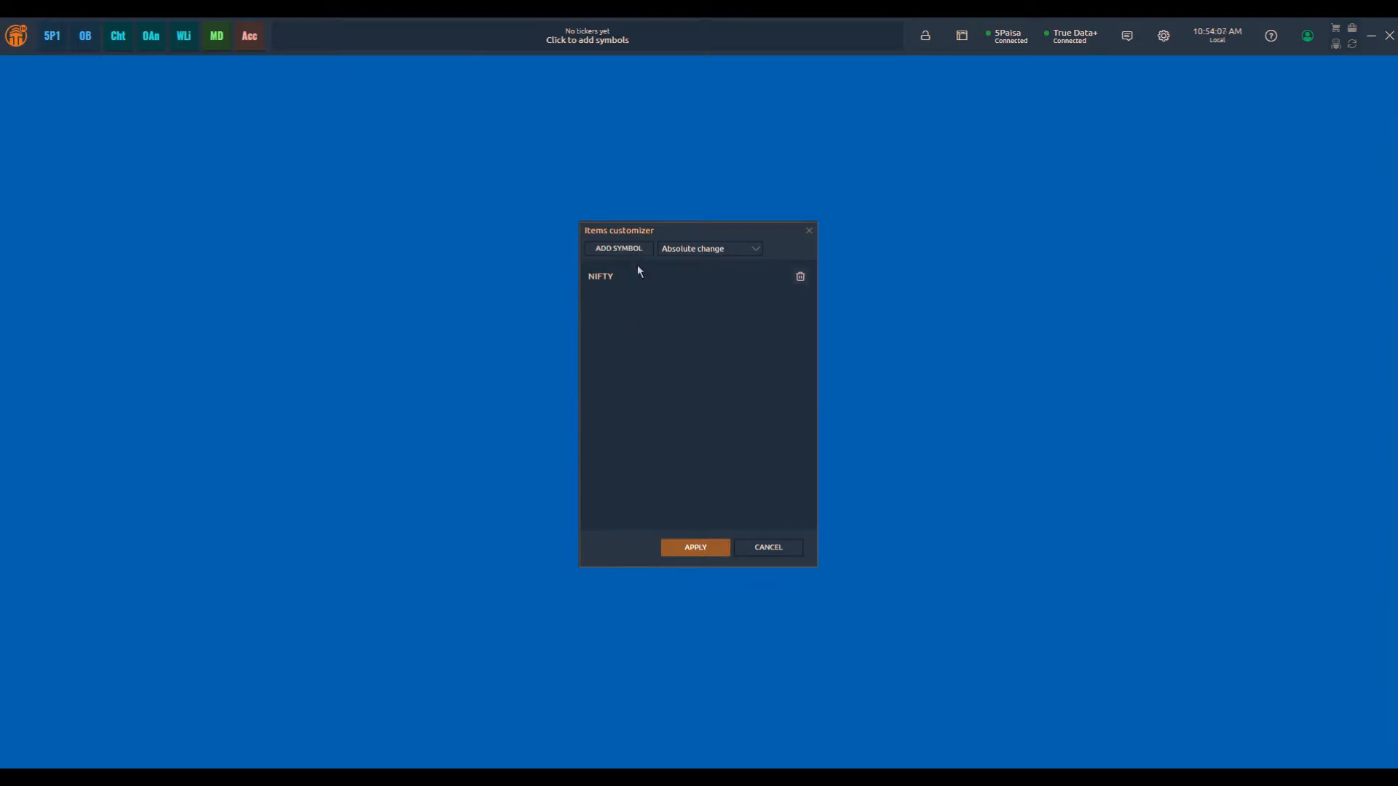
click(618, 247)
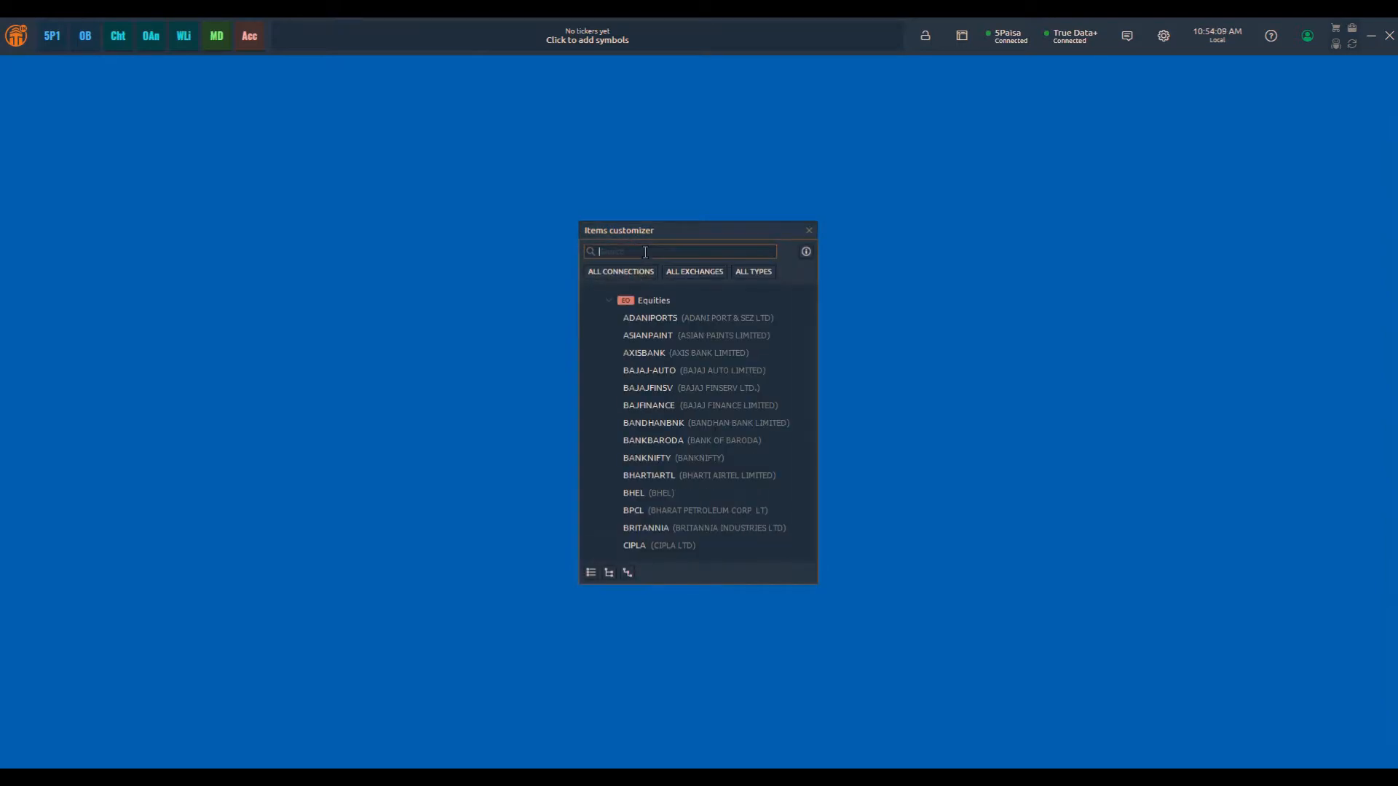
text(bankn)
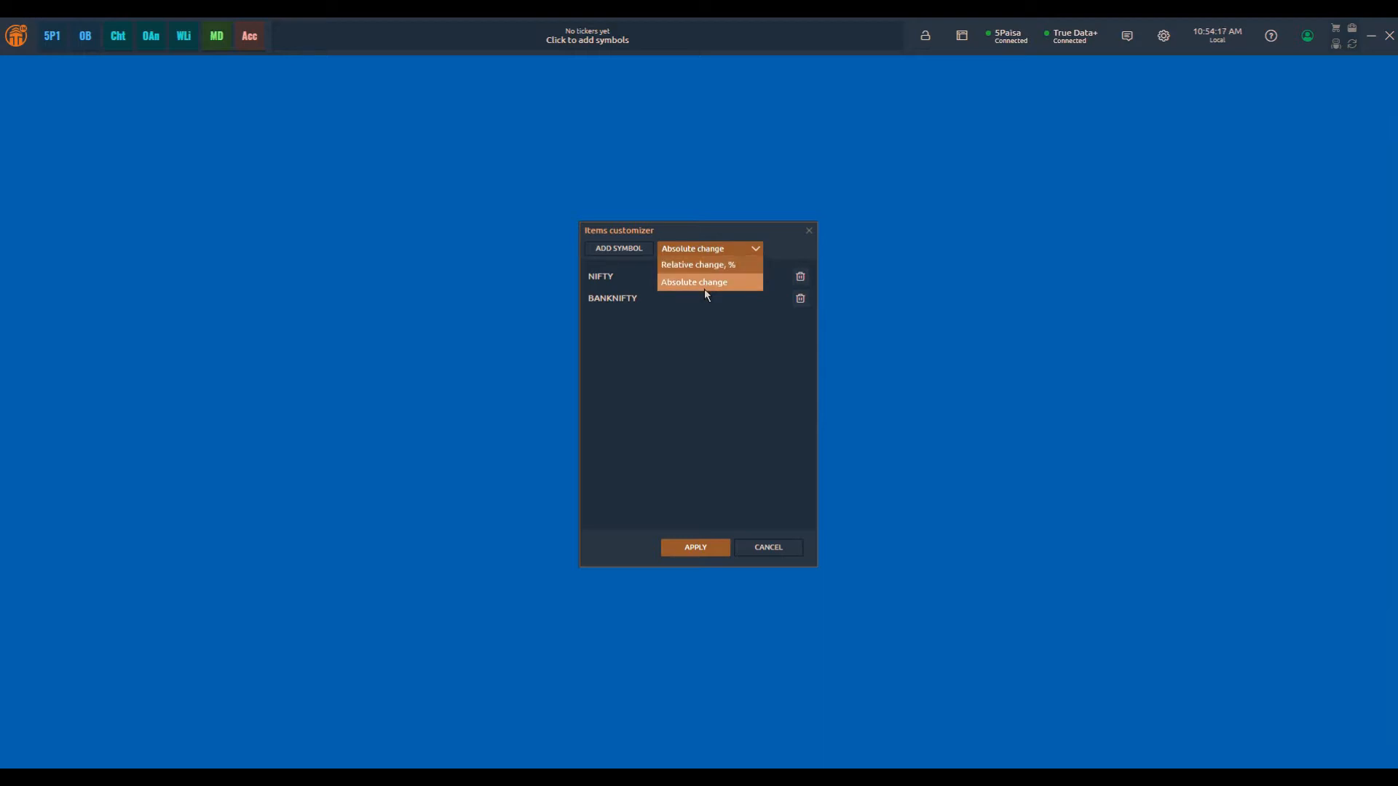
click(695, 282)
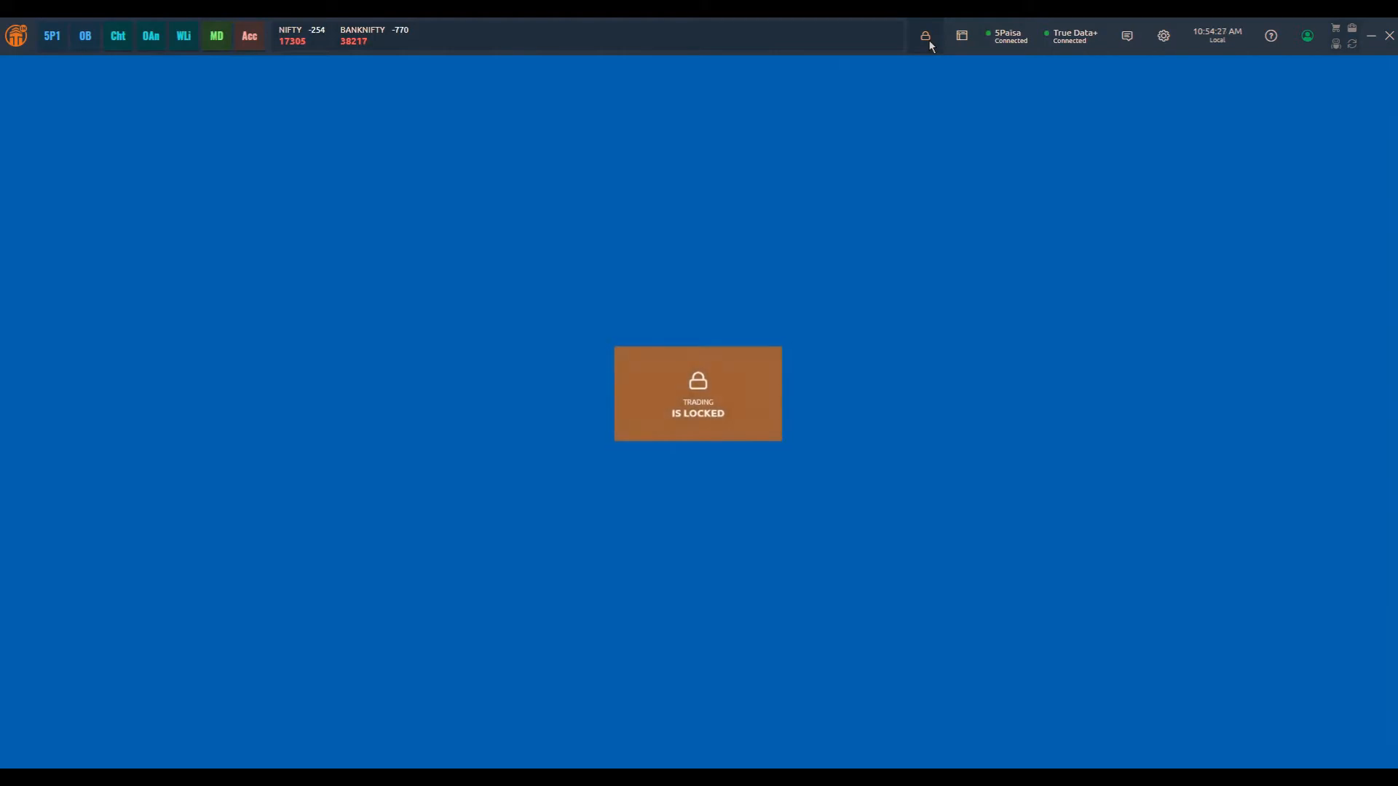
Choose New workspace from the top bar's Workspaces menu
click(961, 36)
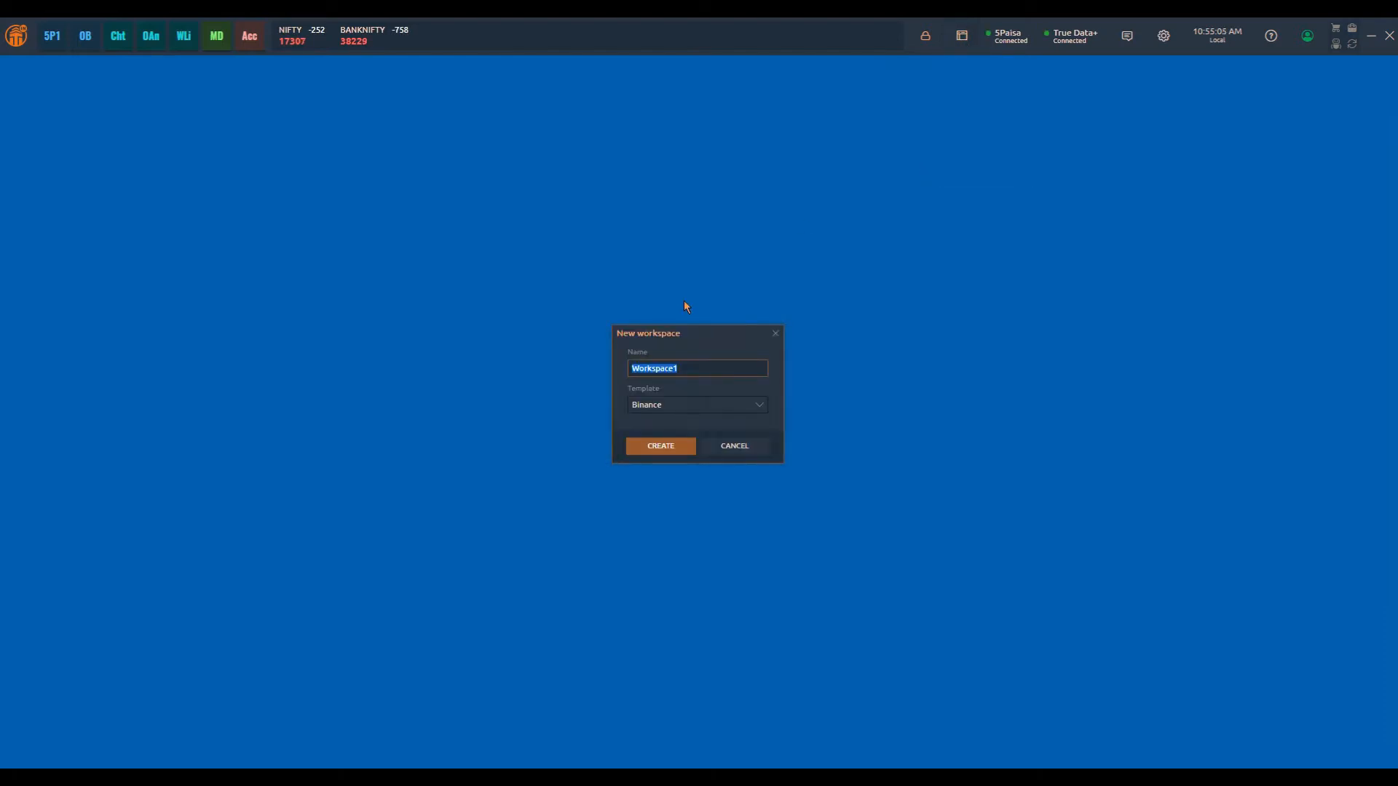
Create the Blank-template workspace 'MyWorkspace', check notifications, and open general settings
text(MyWork)
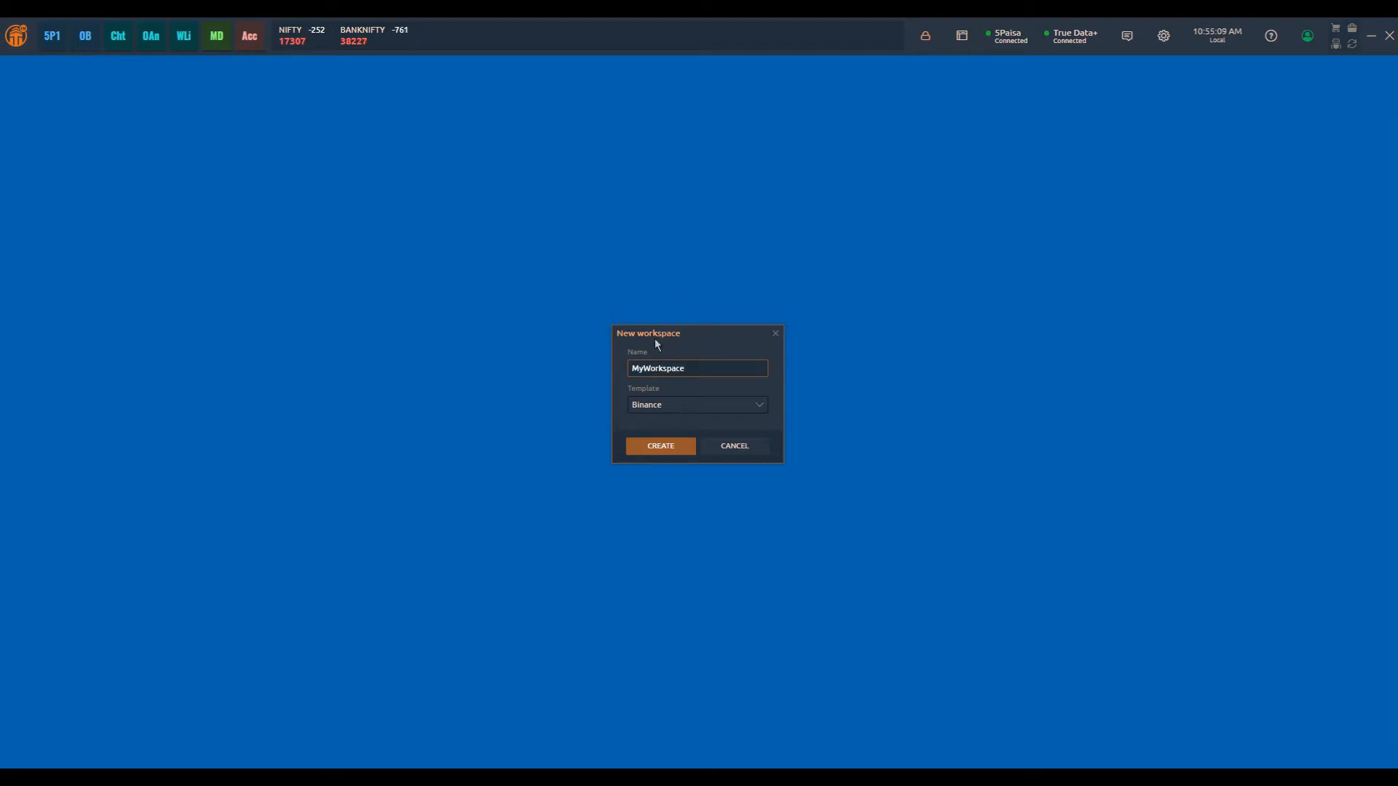
click(698, 404)
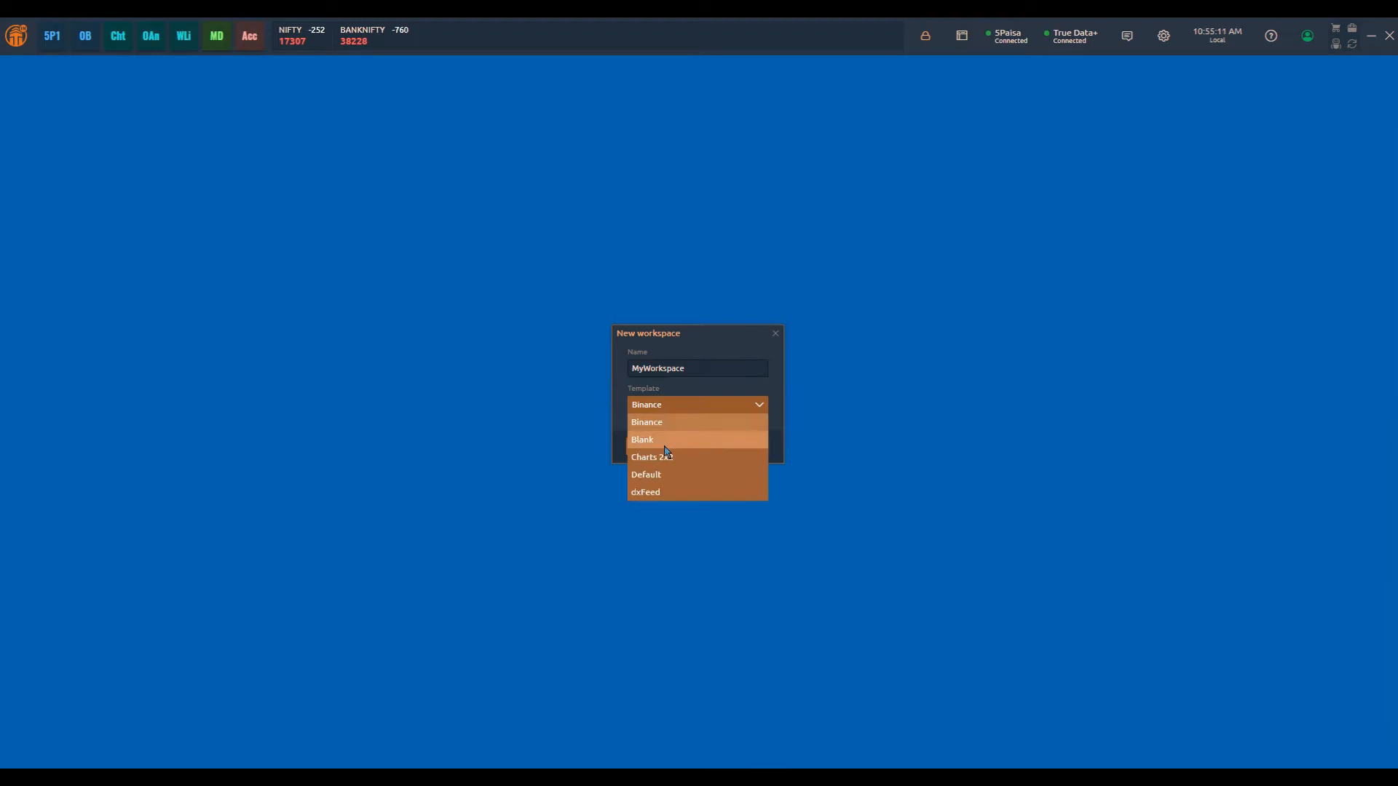
click(643, 439)
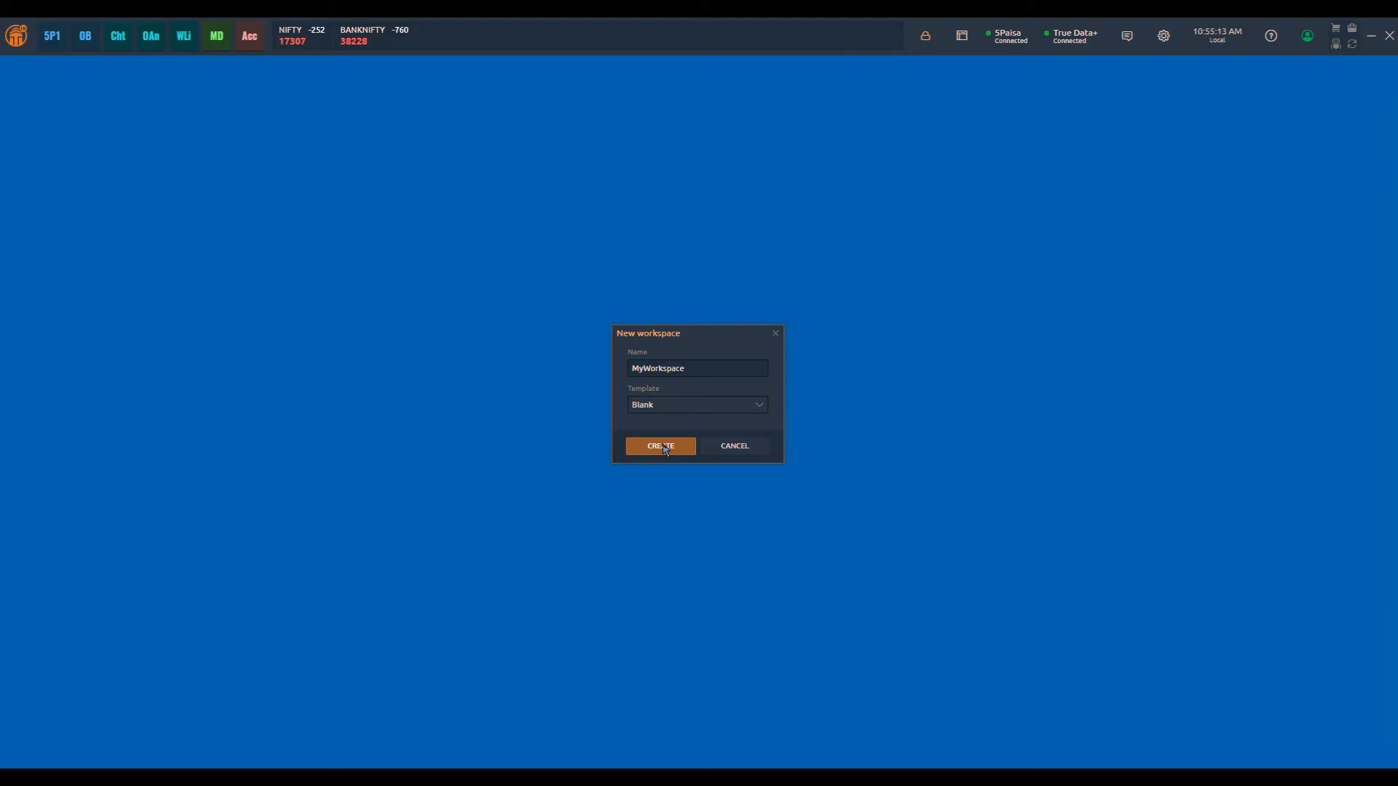
click(659, 445)
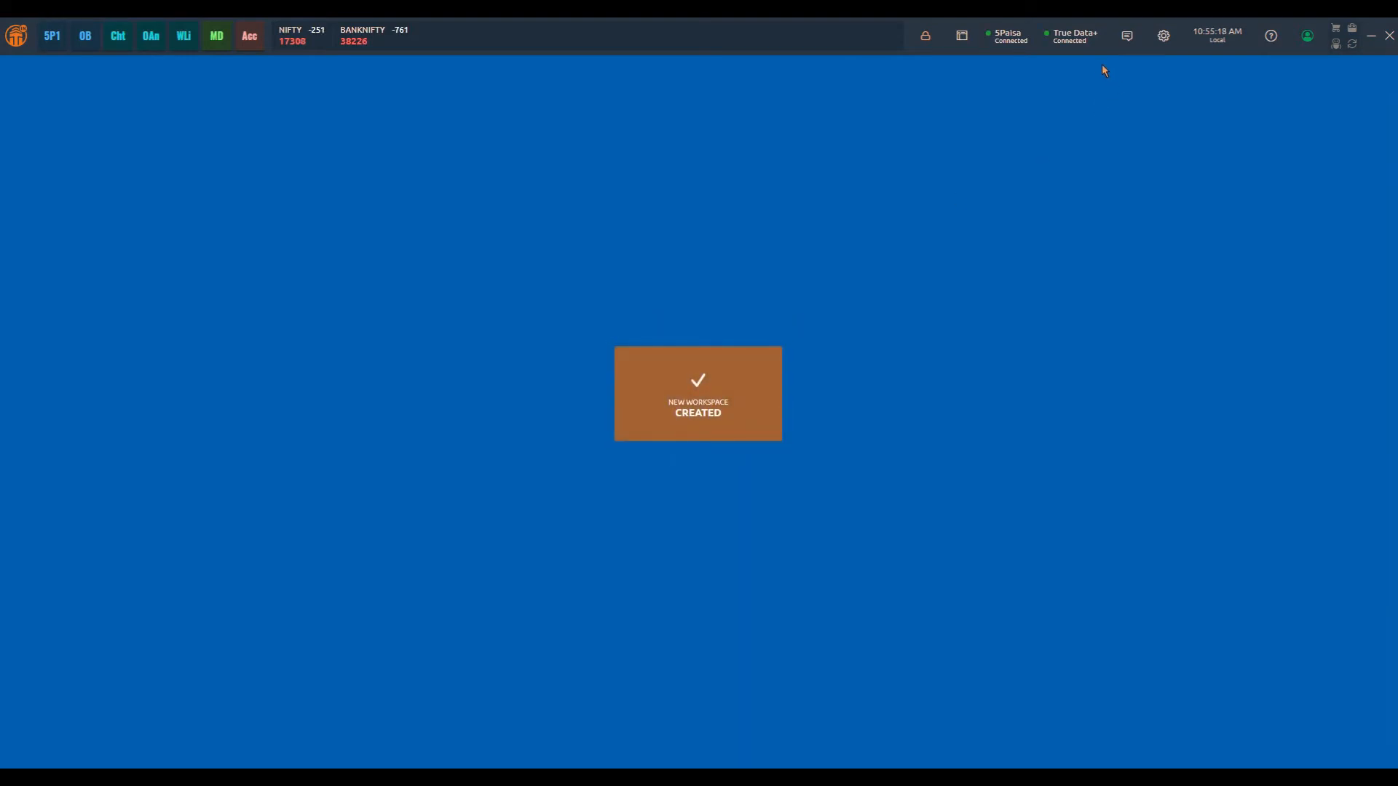
click(1008, 35)
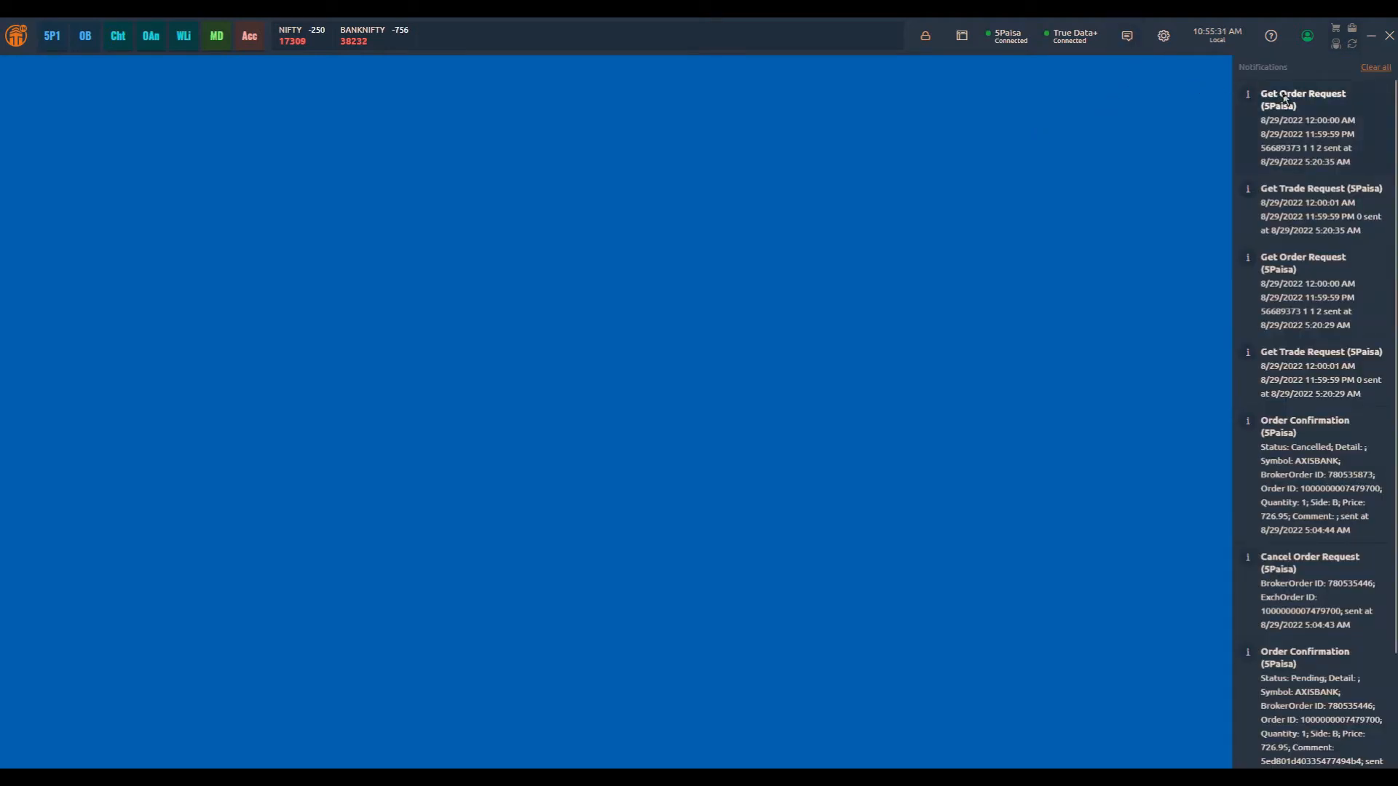
click(1163, 35)
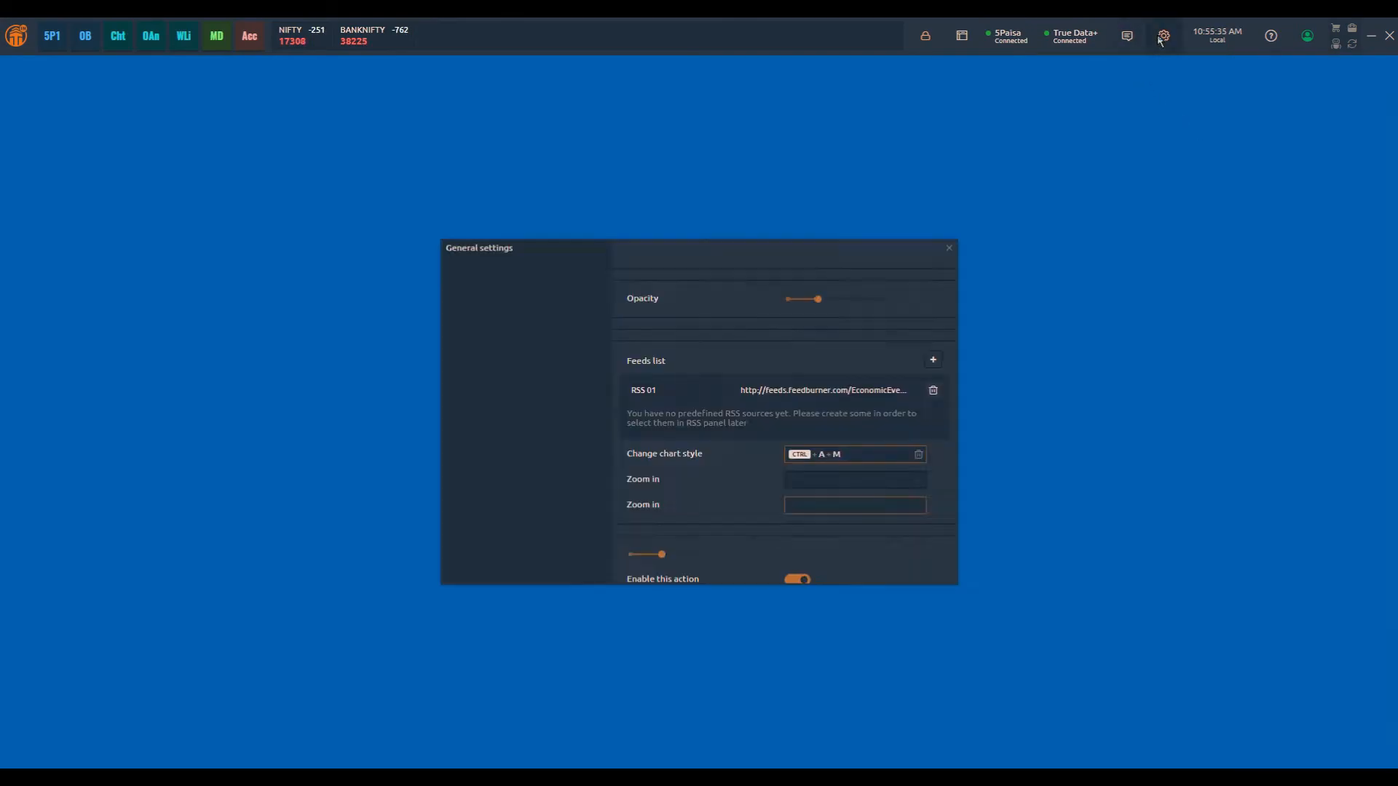
Browse the General, Control center, Confirmations & Warnings, Time zone, Algo and Hotkeys pages
click(472, 273)
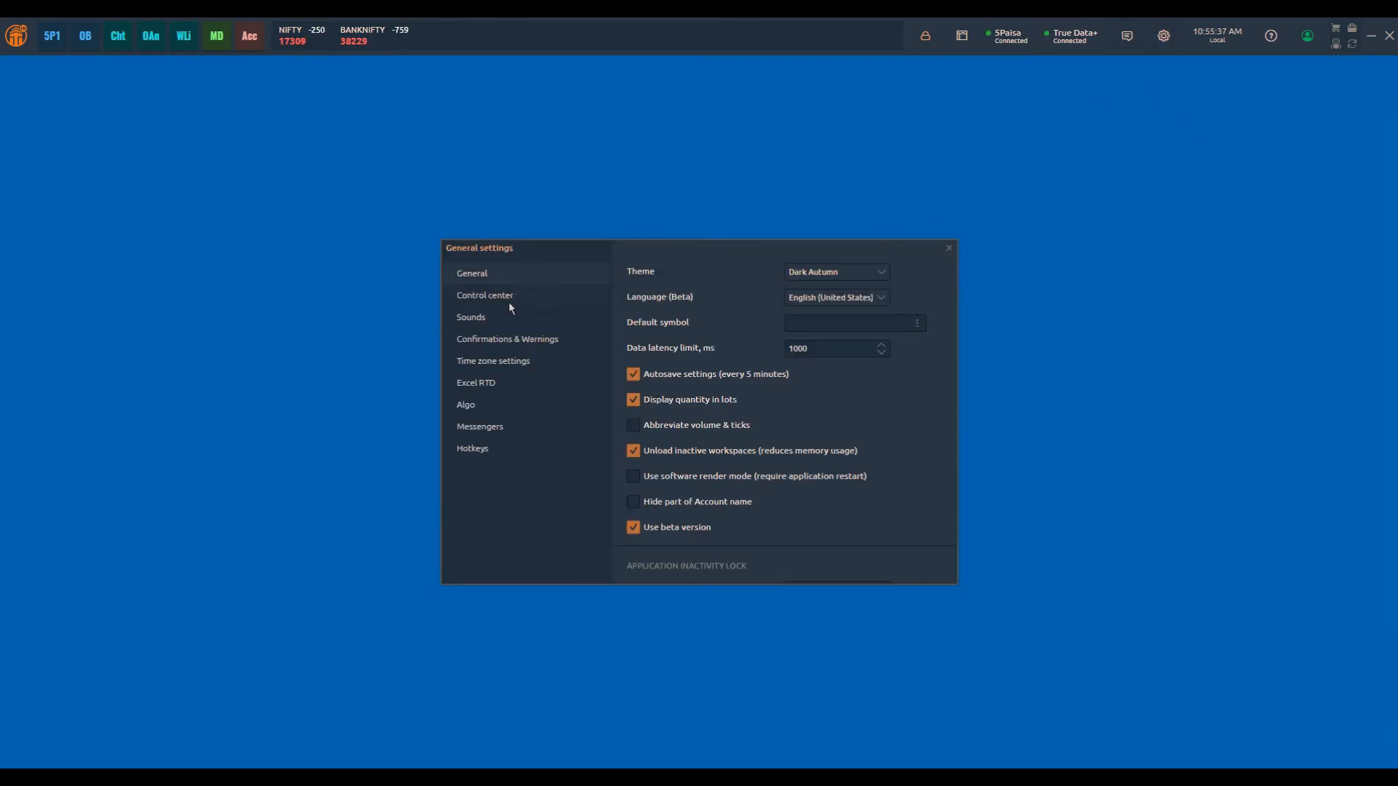
click(485, 295)
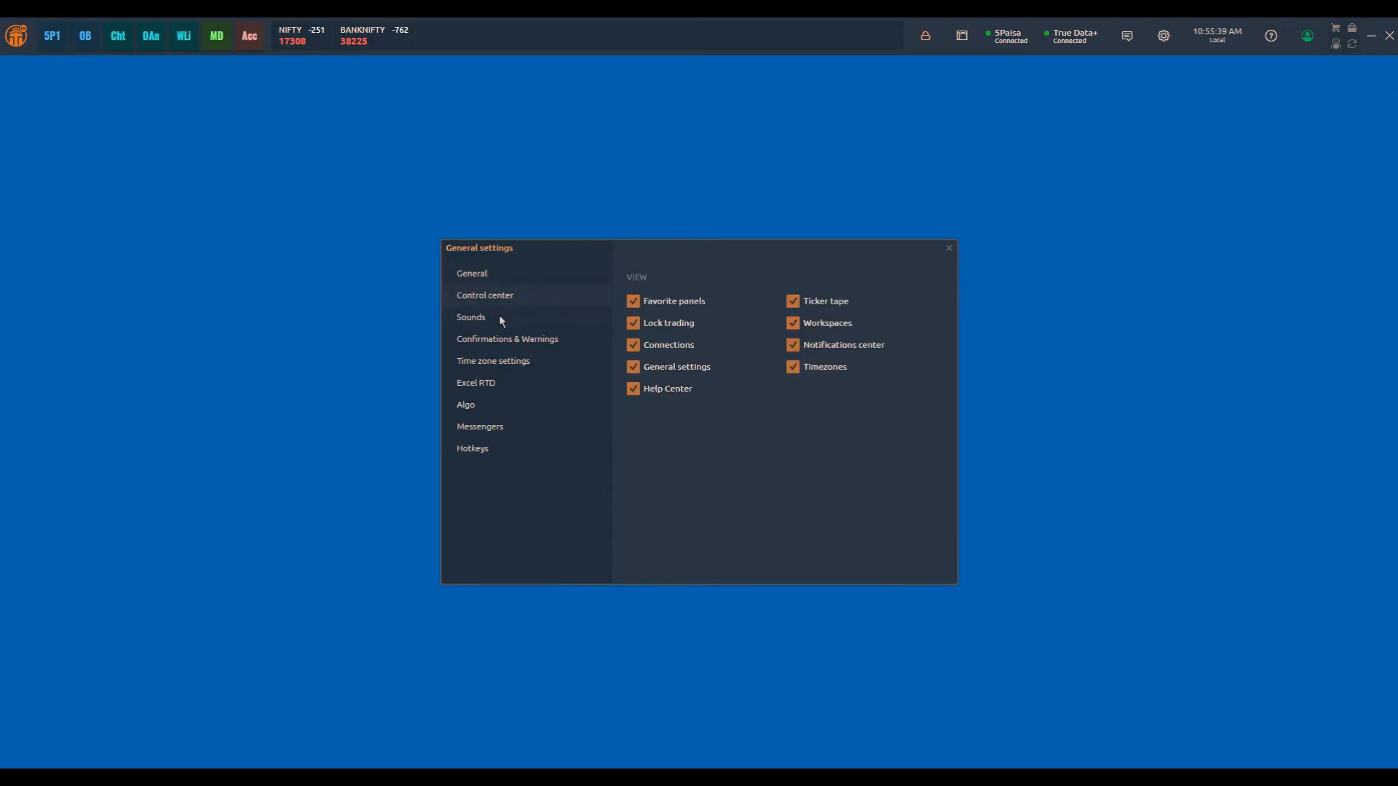
click(507, 338)
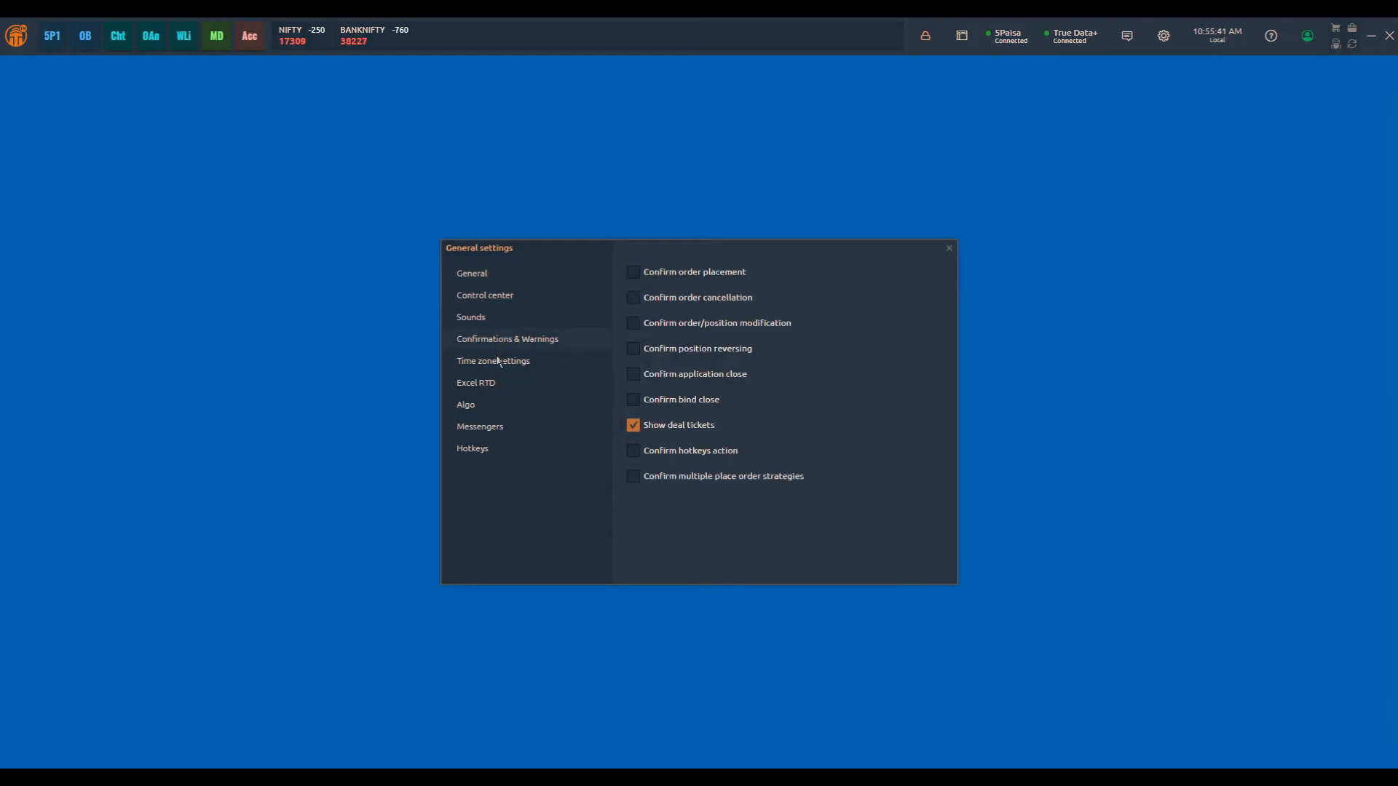
click(465, 404)
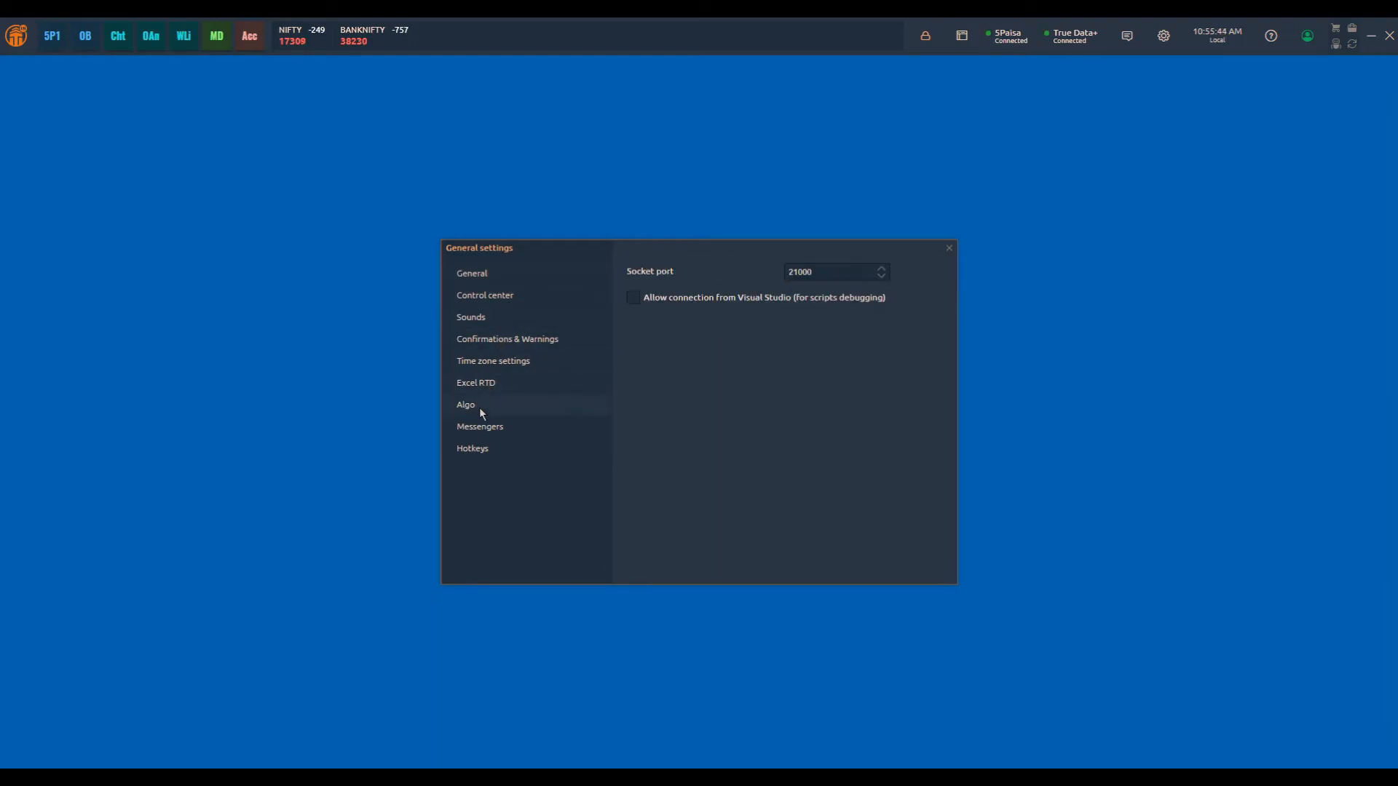
click(472, 449)
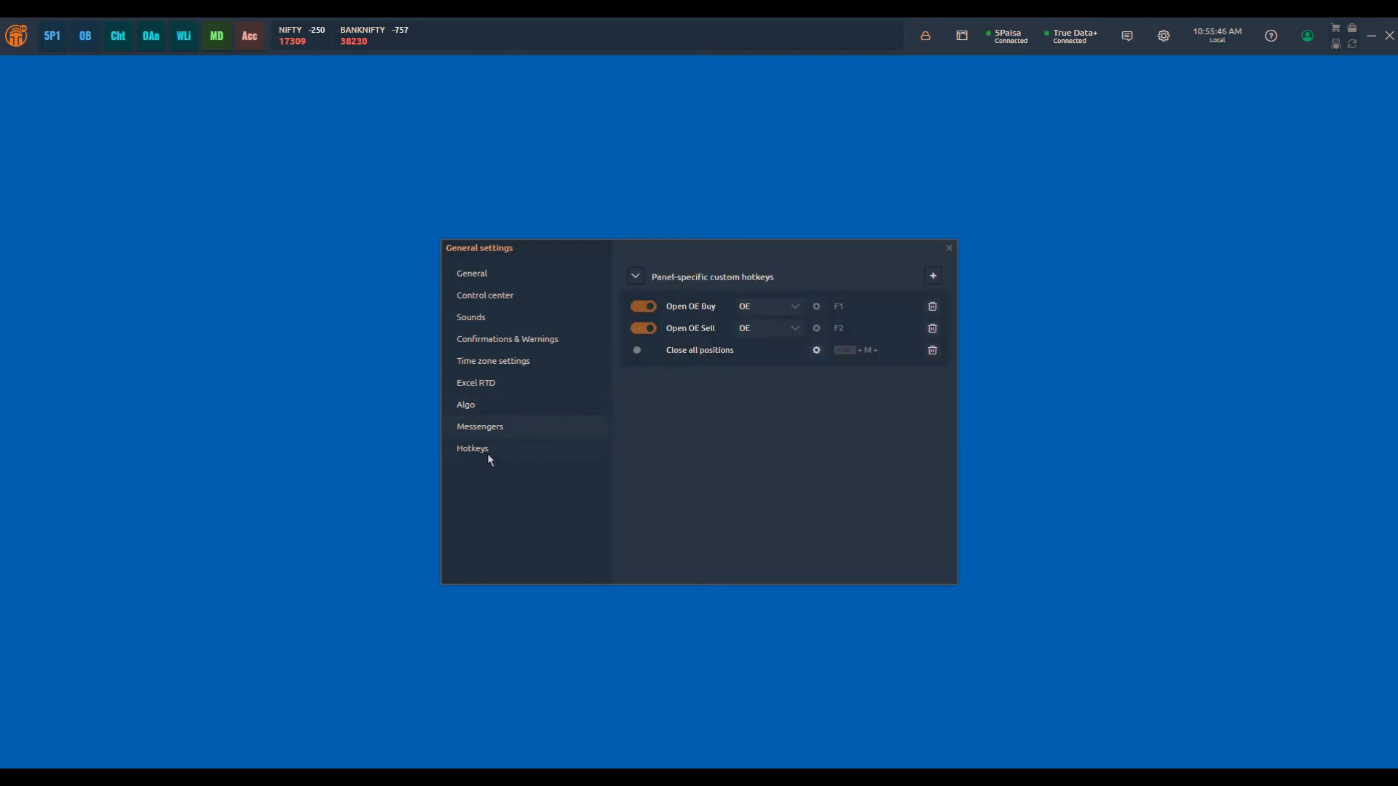
click(1307, 36)
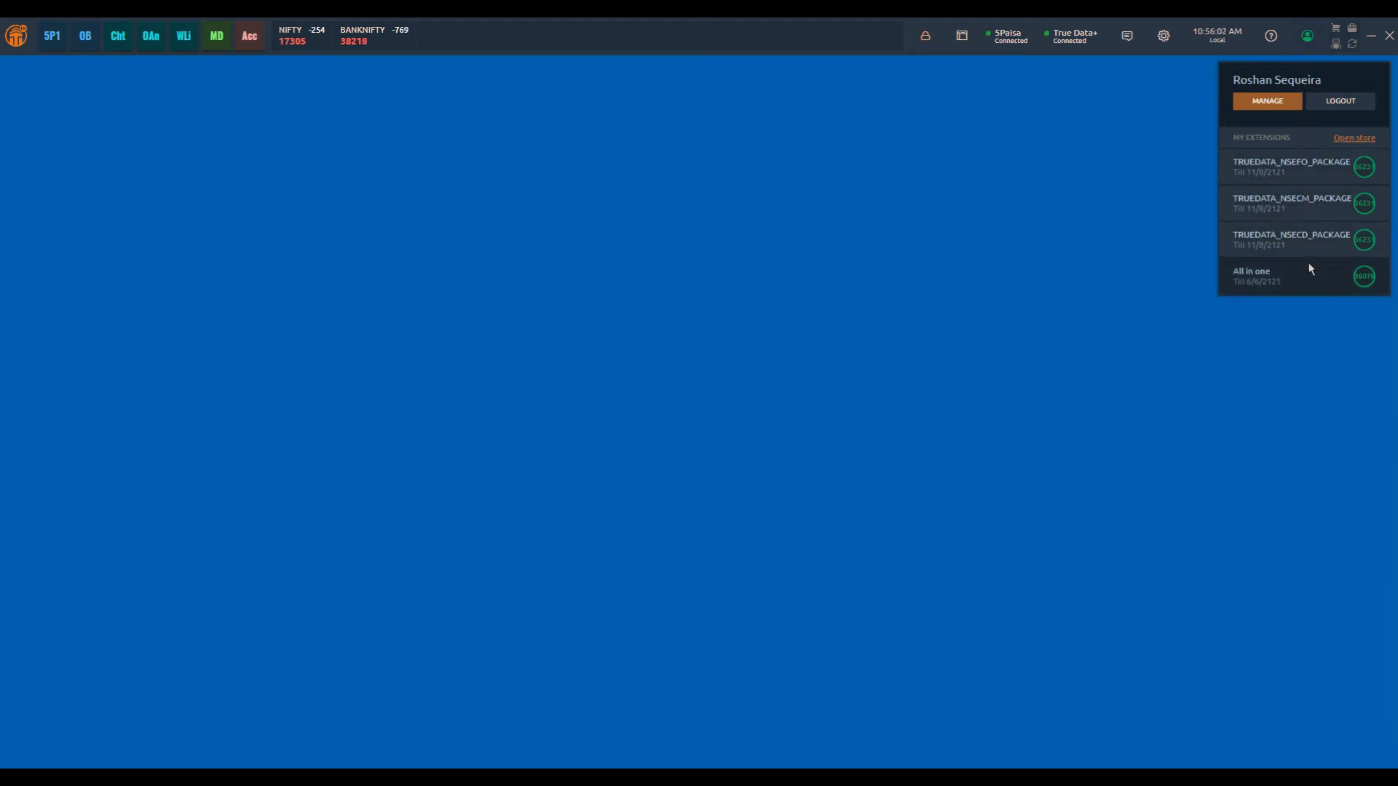
Open the account menu to view the My Extensions subscriptions
click(1162, 35)
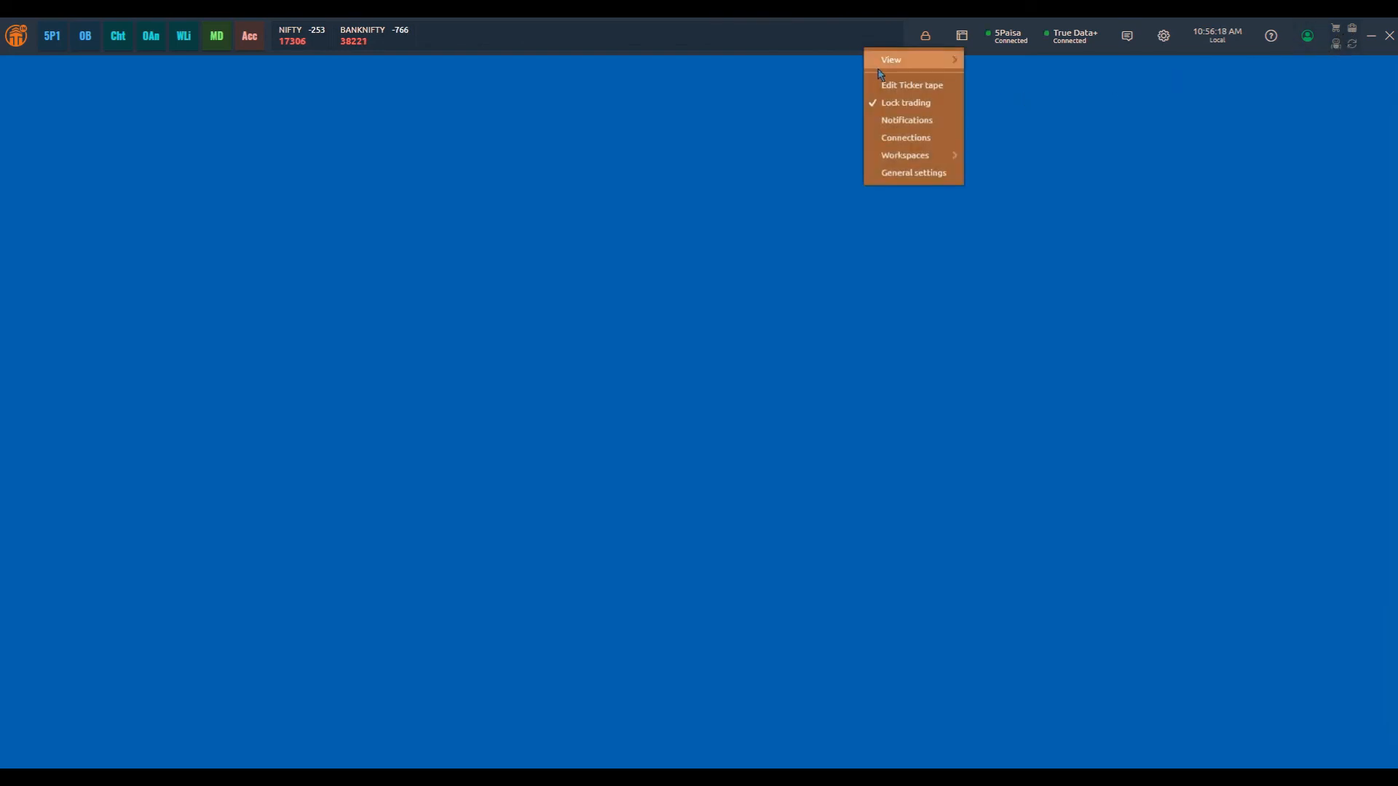